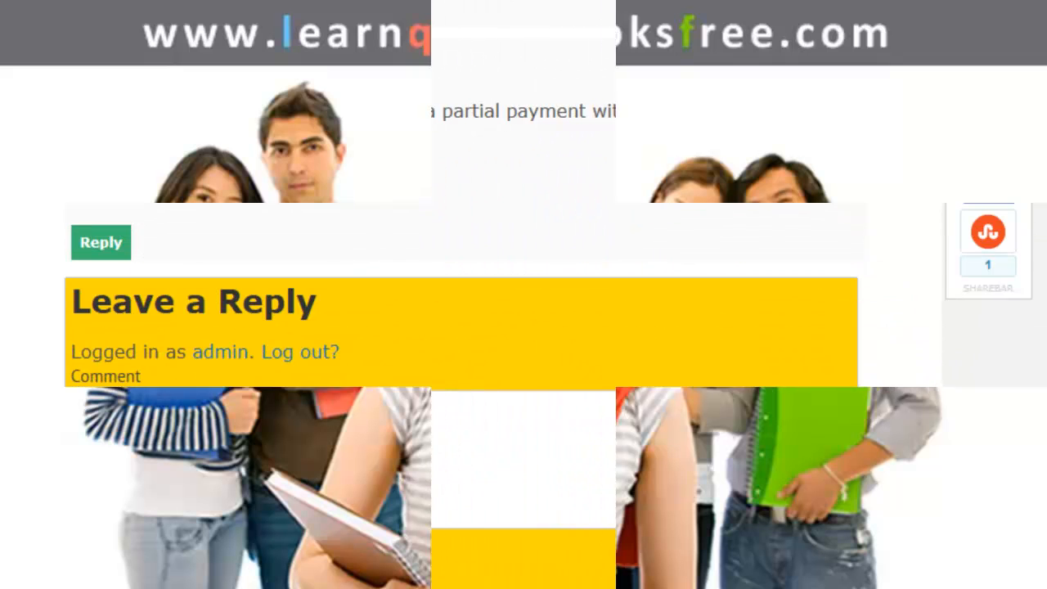
Open a blank Receive Payments form from the Customers menu
{"action": "scroll", "scroll_direction": "down", "scroll_amount": 3}
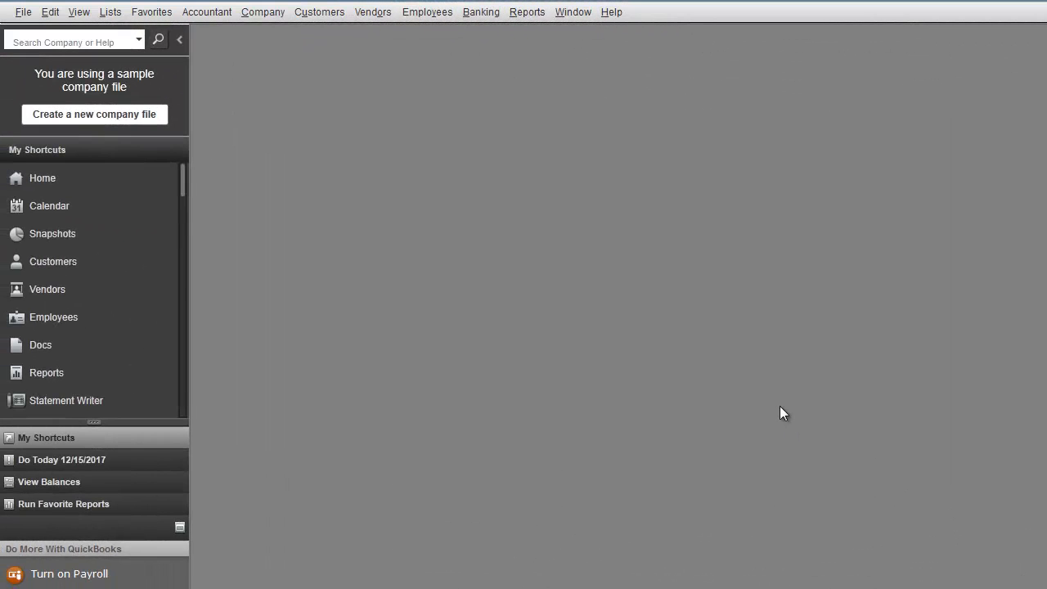
{"action": "mouse_move", "coordinate": [446, 78]}
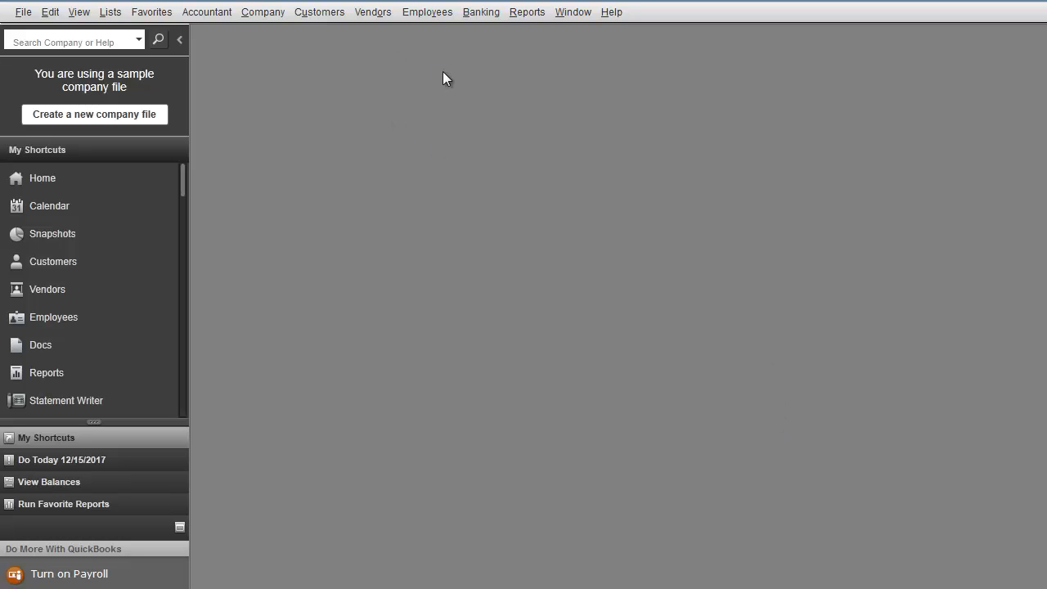
{"action": "left_click", "coordinate": [319, 11]}
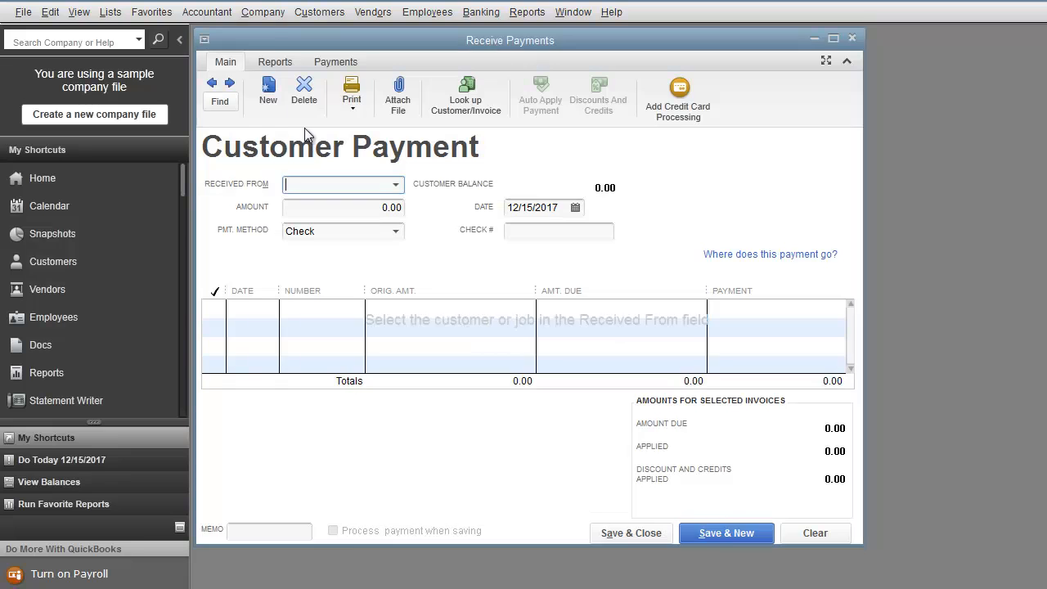
{"action": "left_click", "coordinate": [832, 37]}
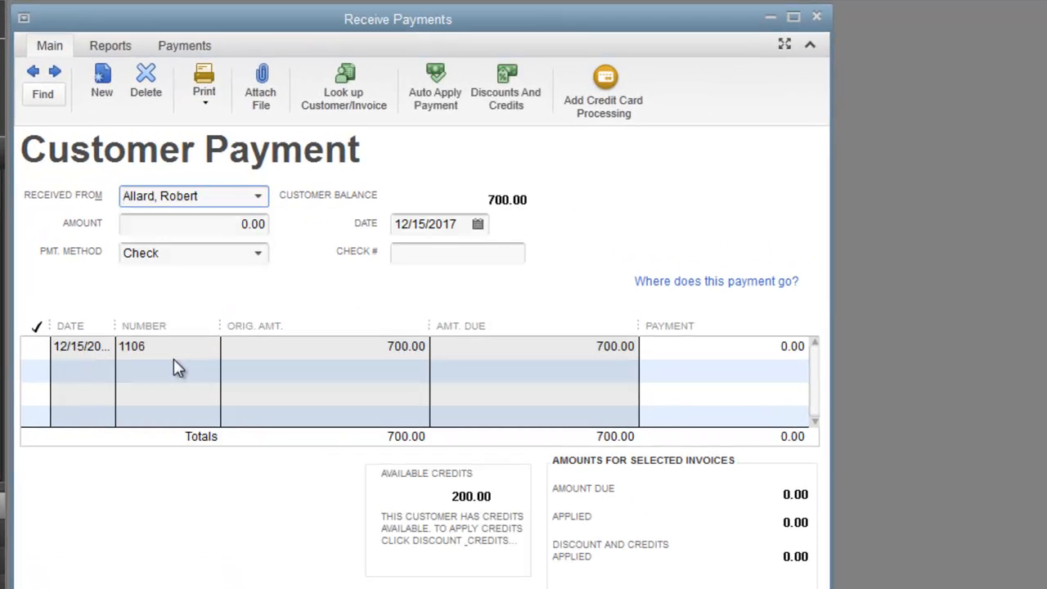
{"action": "mouse_move", "coordinate": [327, 344]}
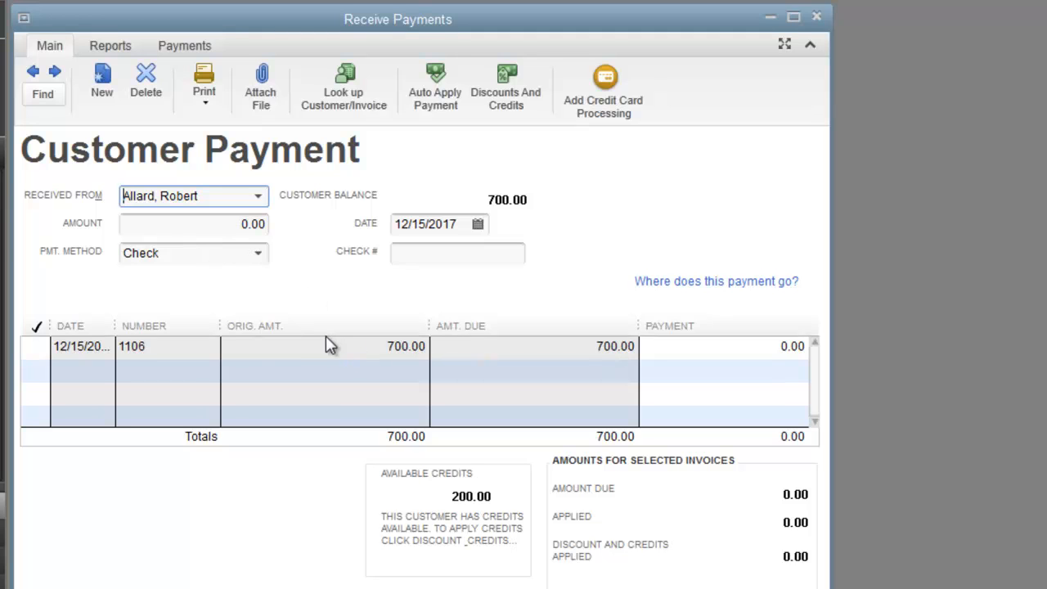
{"action": "mouse_move", "coordinate": [408, 362]}
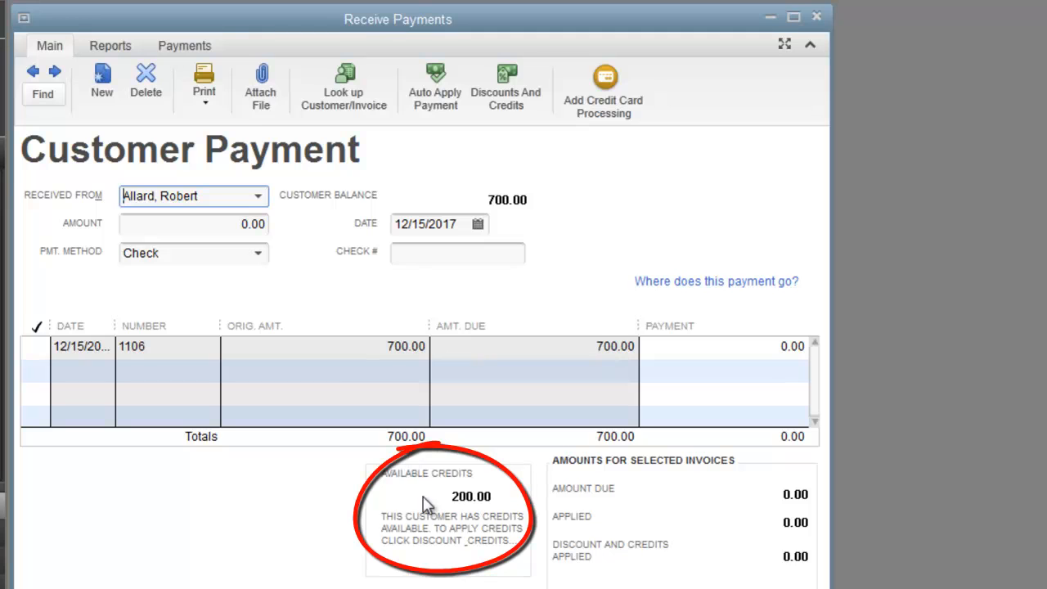
{"action": "mouse_move", "coordinate": [417, 491]}
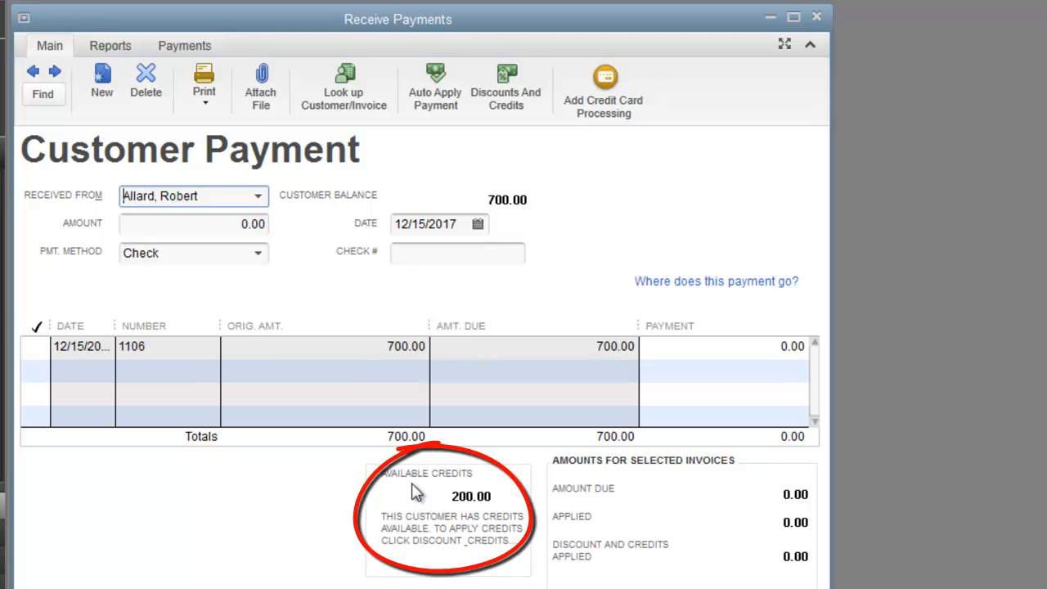
{"action": "left_click", "coordinate": [194, 223]}
{"action": "type", "text": "500"}
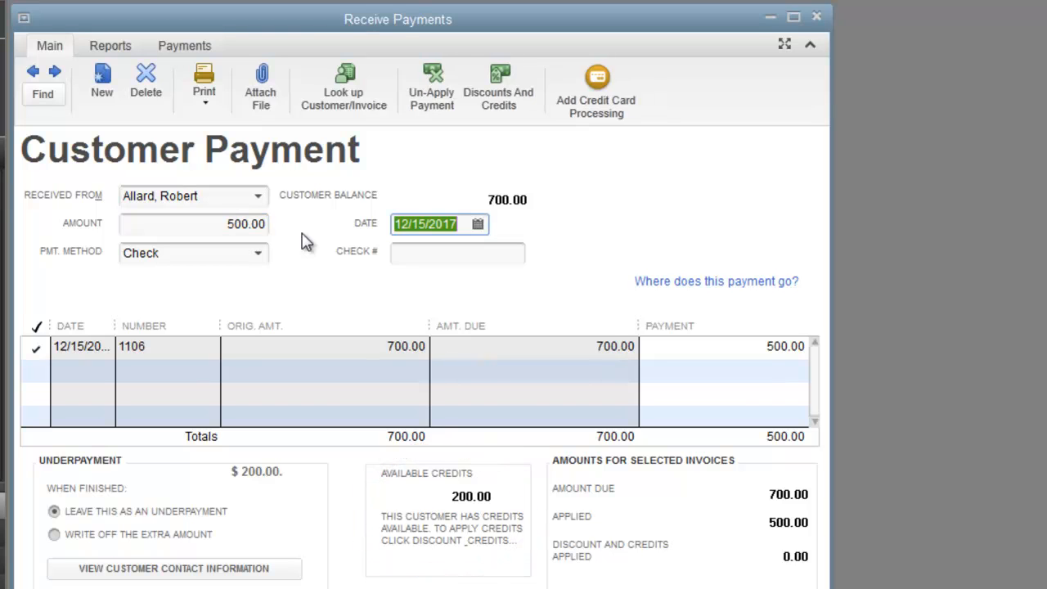
{"action": "mouse_move", "coordinate": [258, 278]}
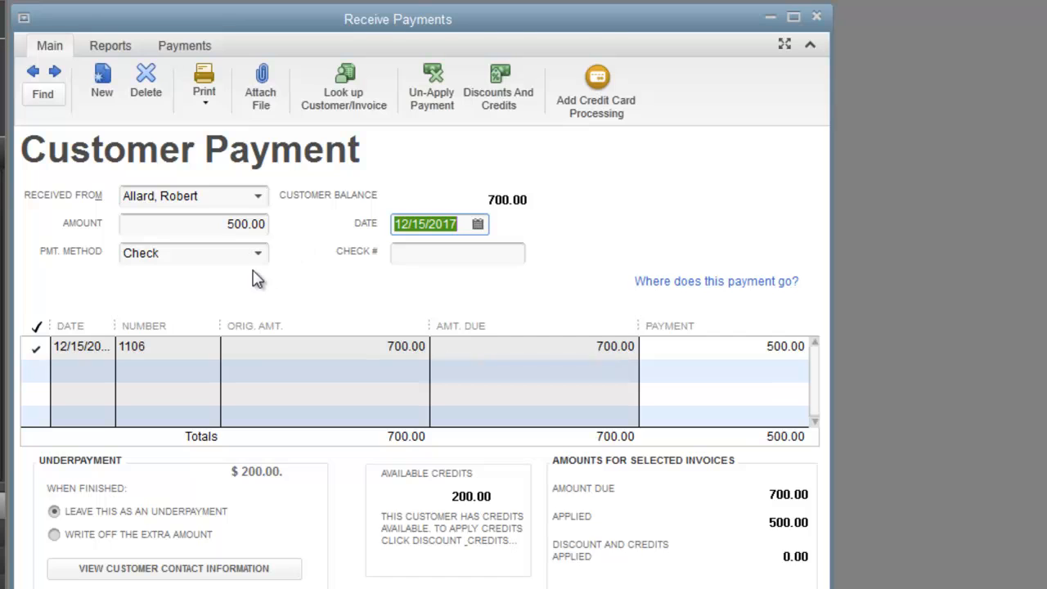
{"action": "mouse_move", "coordinate": [395, 362]}
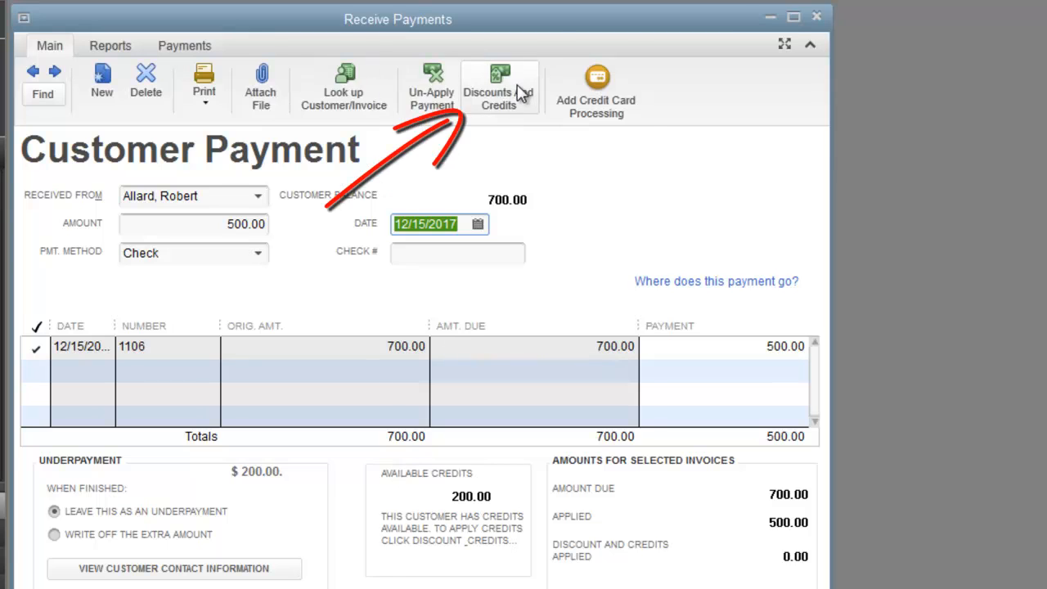
{"action": "left_click", "coordinate": [500, 86]}
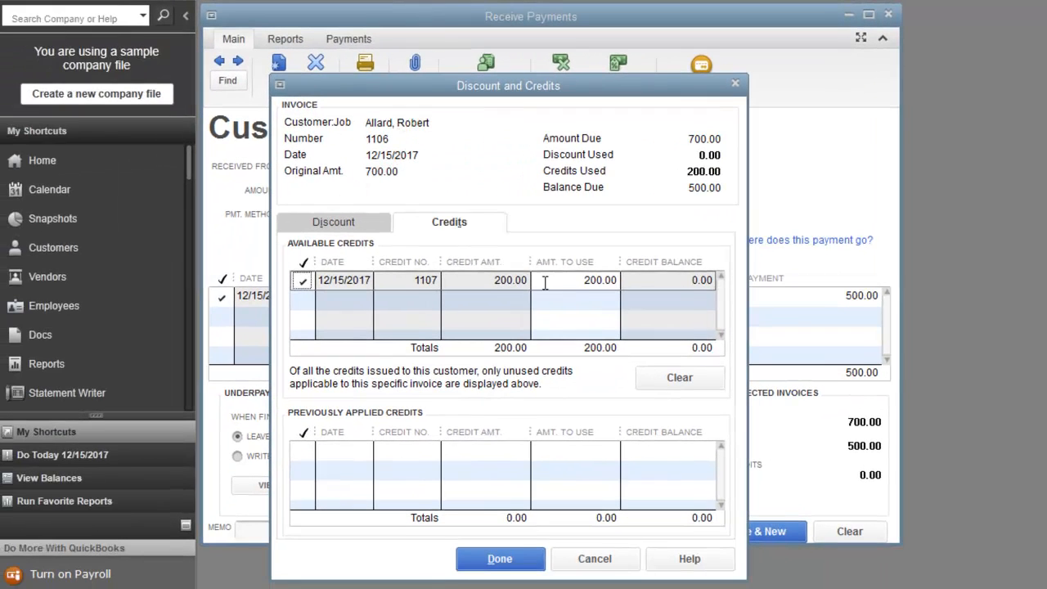
{"action": "left_click", "coordinate": [499, 559]}
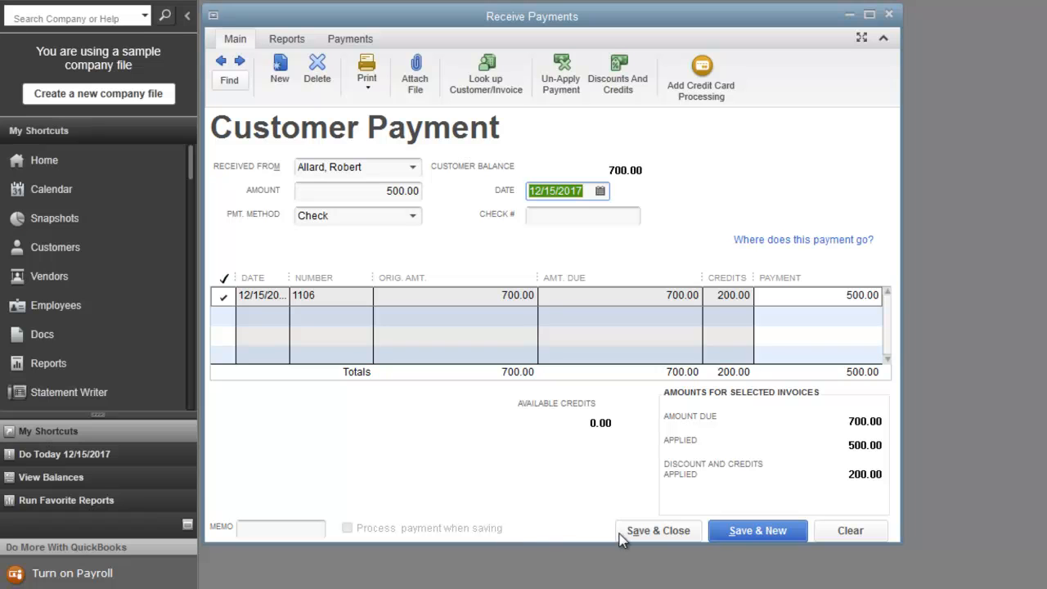
{"action": "left_click", "coordinate": [850, 530]}
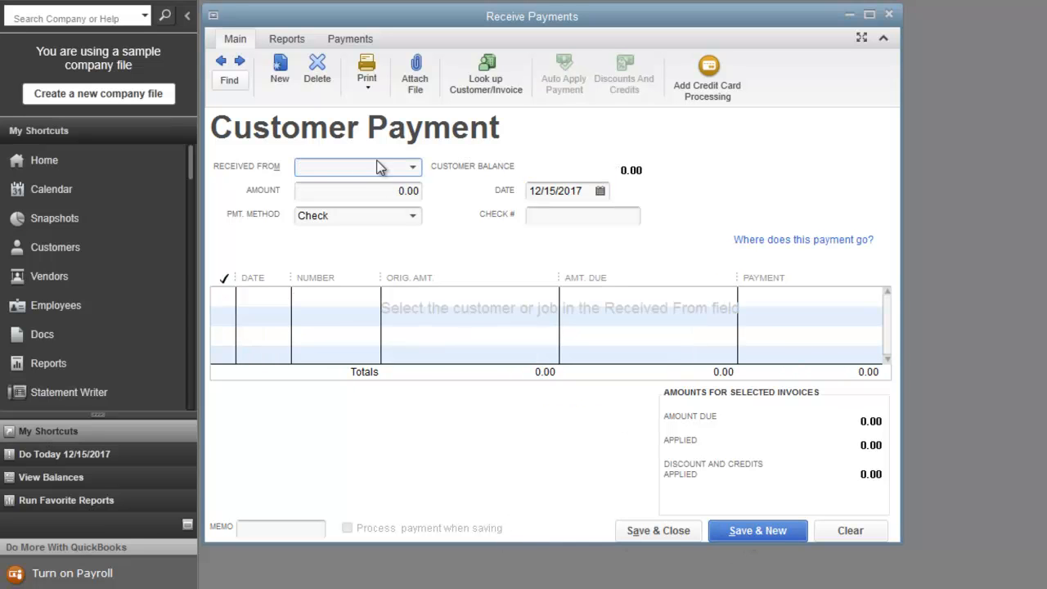
{"action": "left_click", "coordinate": [356, 167]}
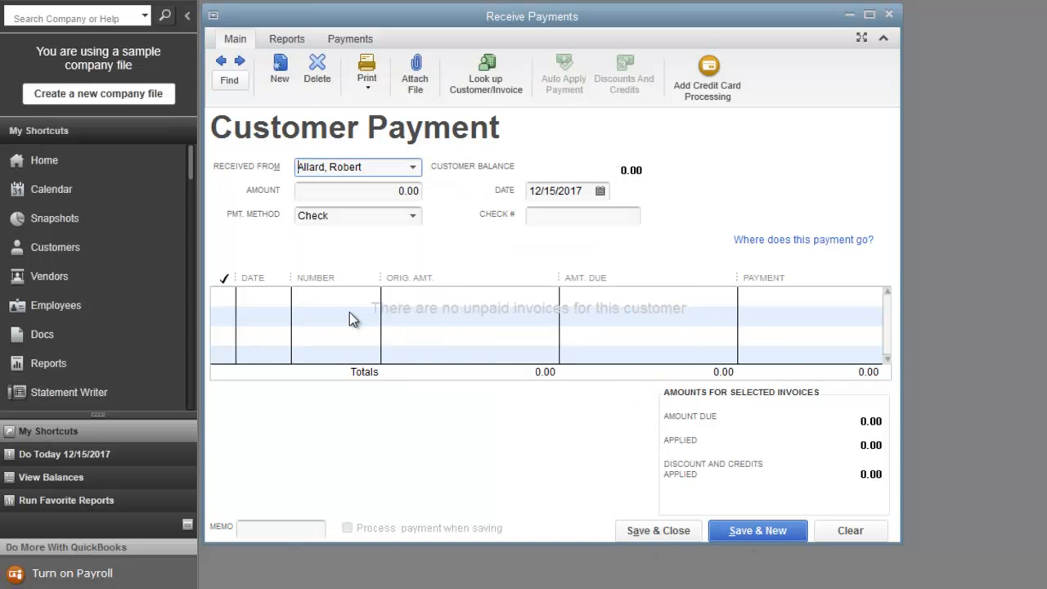